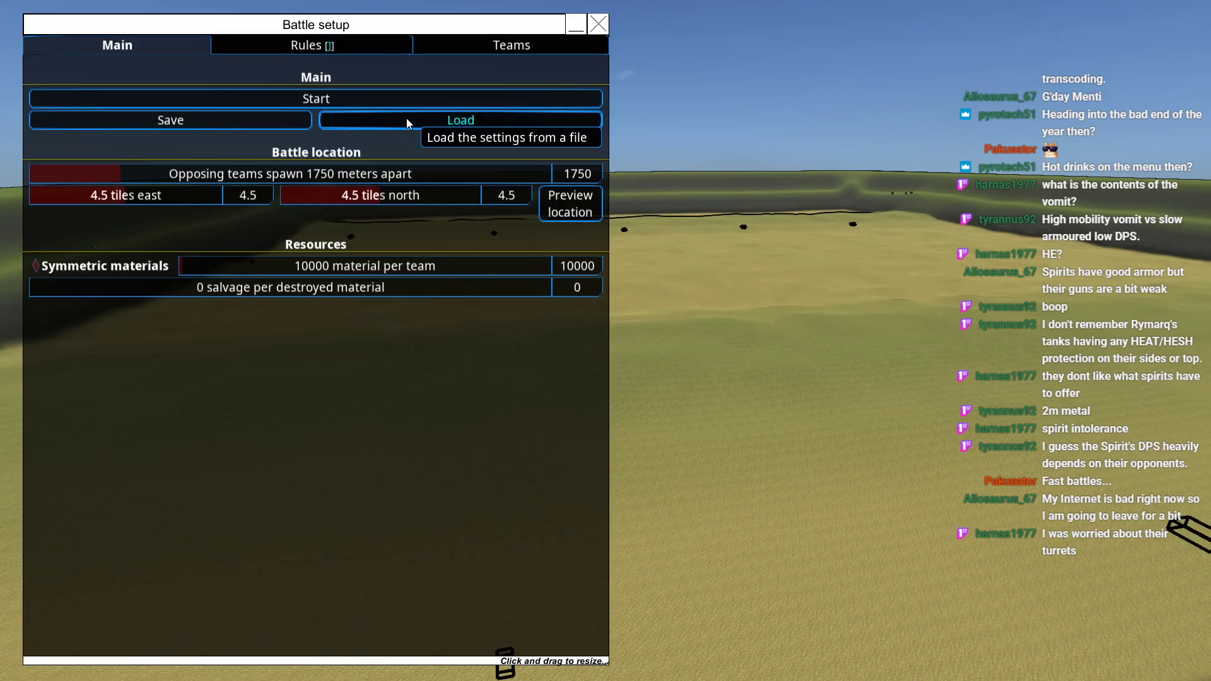
Step: Start the battle with the current settings and let the two teams fight
left_click(315, 99)
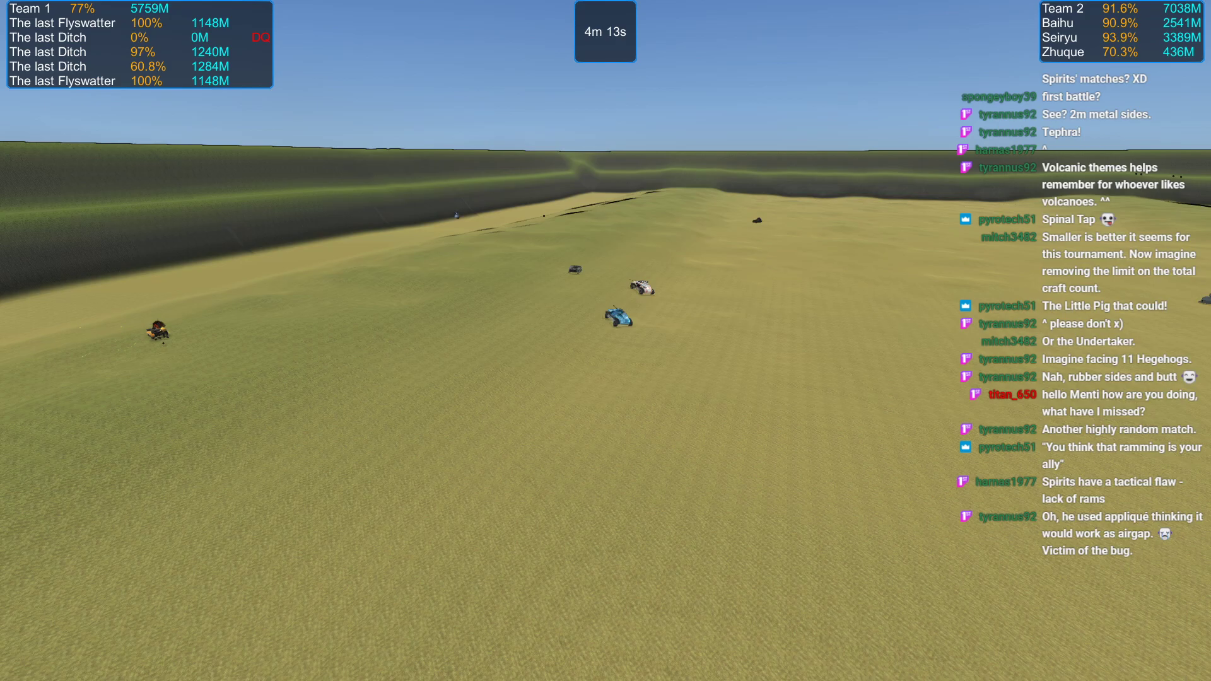
Step: Pause, return to battle setup, and start a fresh match with all vehicles at full health
key("Escape")
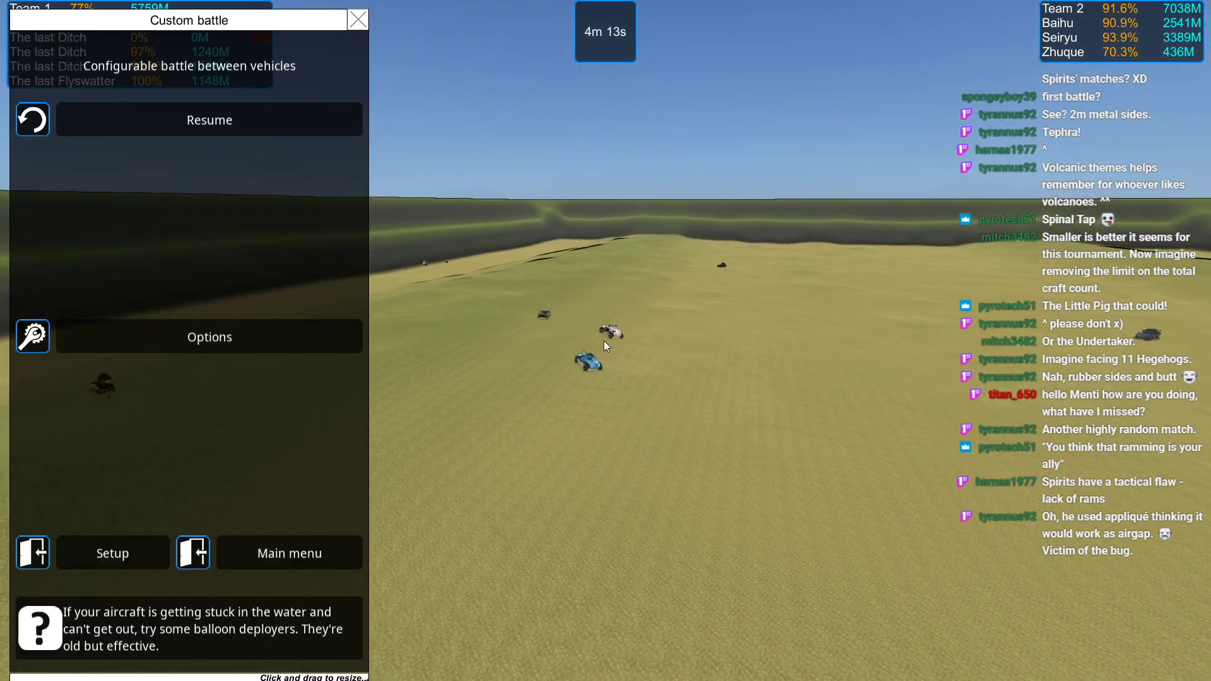
left_click(111, 552)
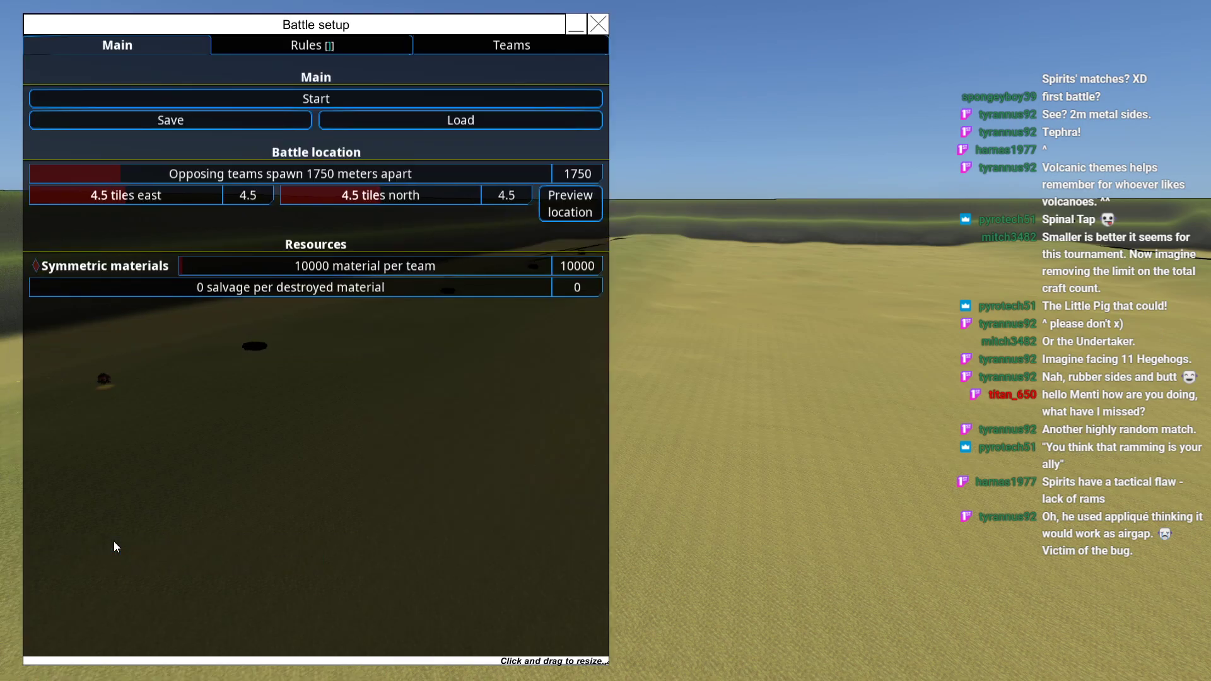
mouse_move(143, 543)
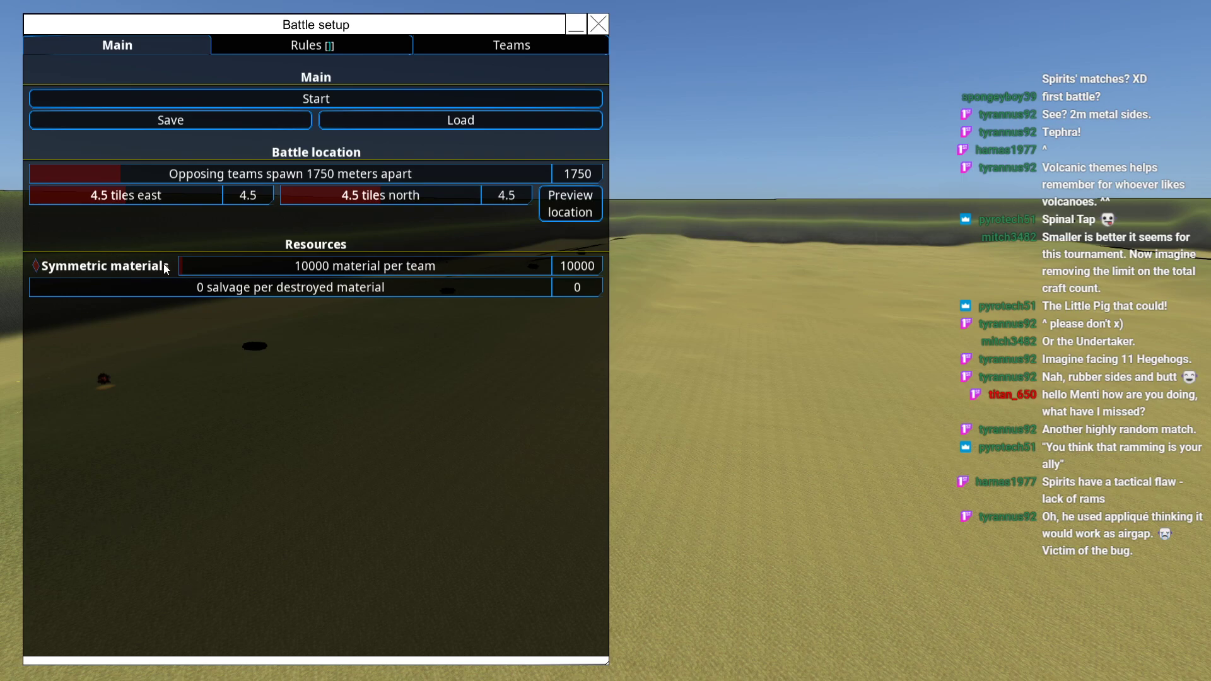
left_click(314, 98)
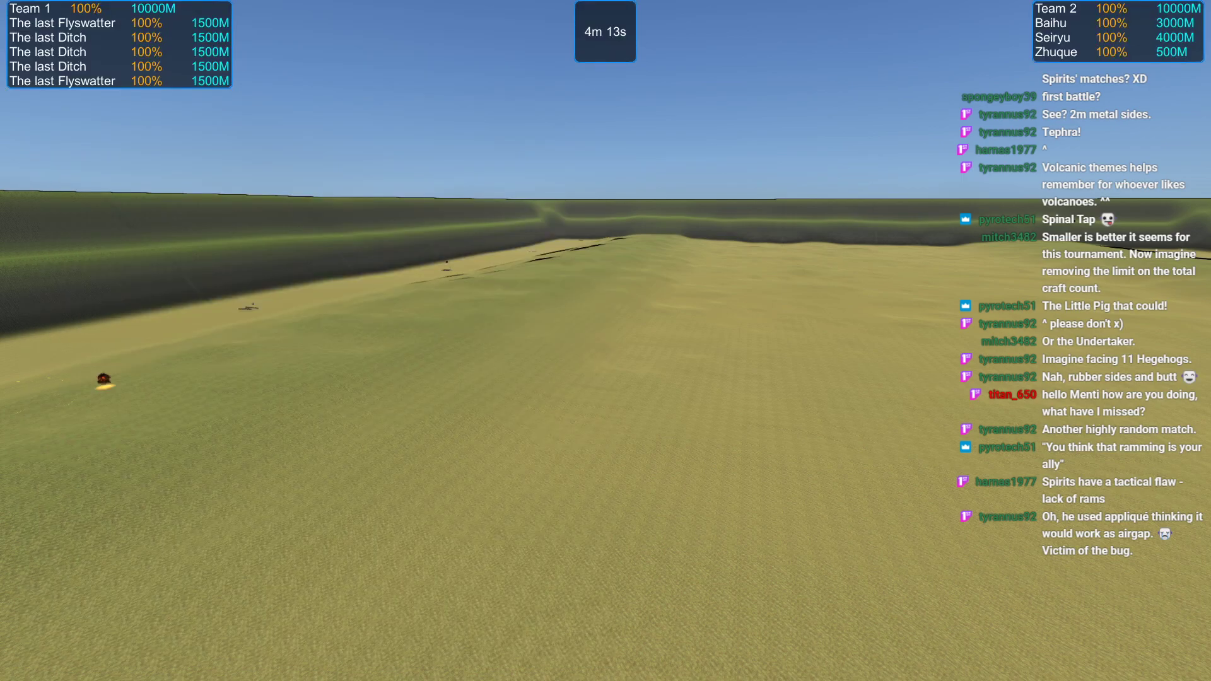